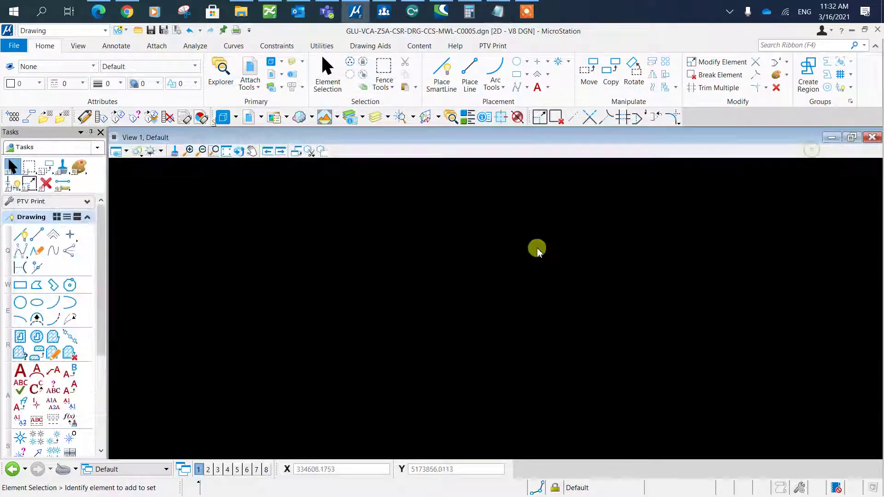
mouse_move(813, 149)
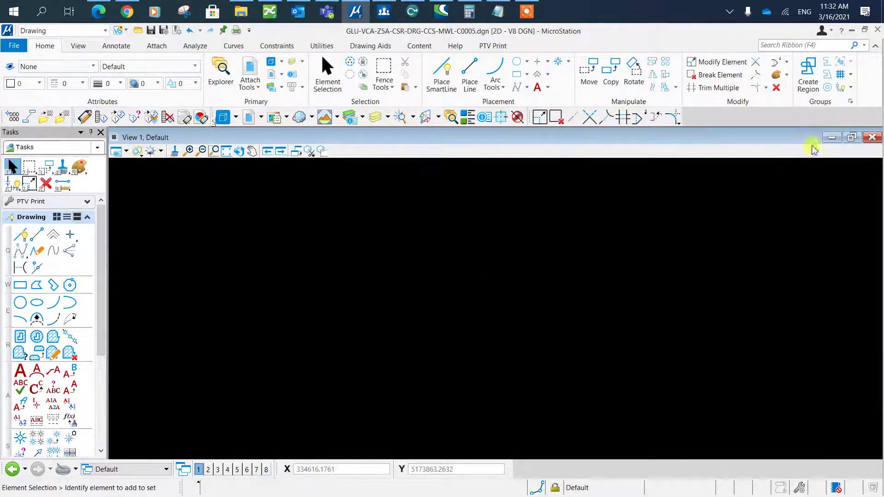
mouse_move(19, 370)
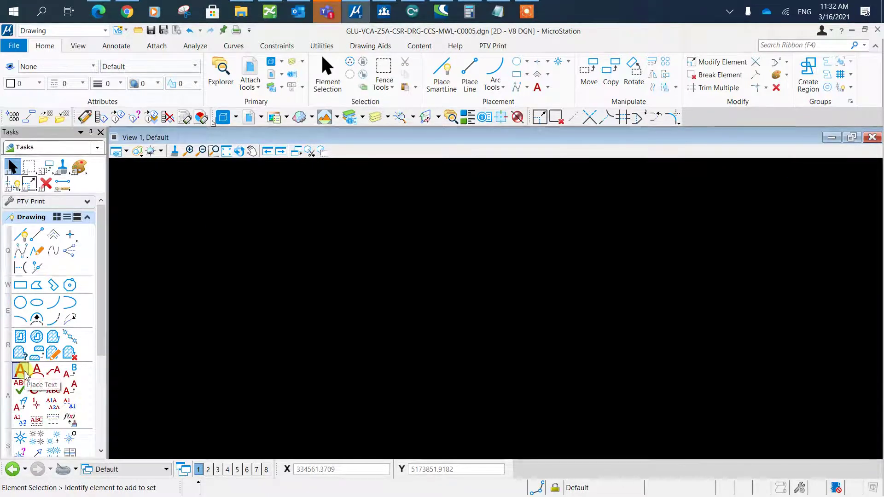
- Place the text "12345" in the empty drawing with Place Text
click(20, 369)
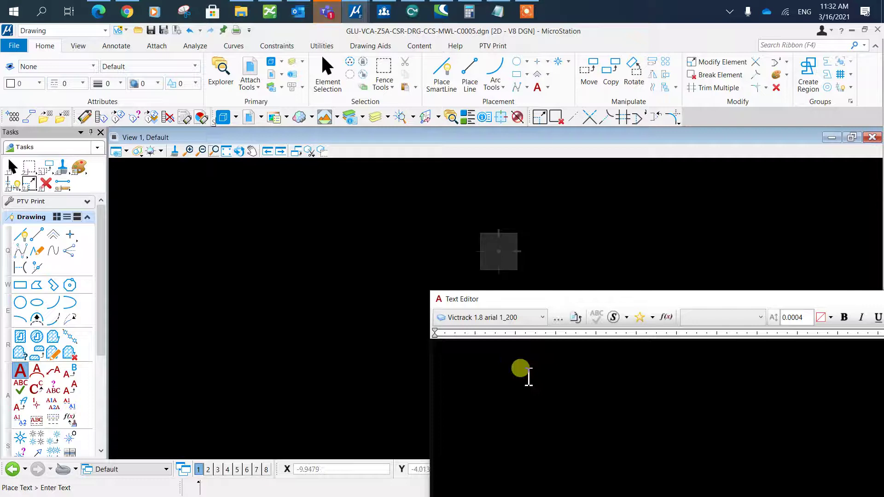
text(1)
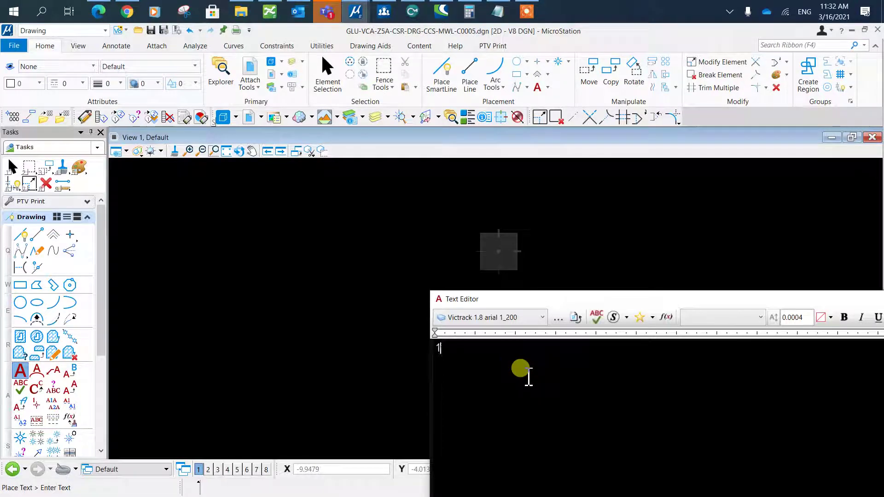
text(12345)
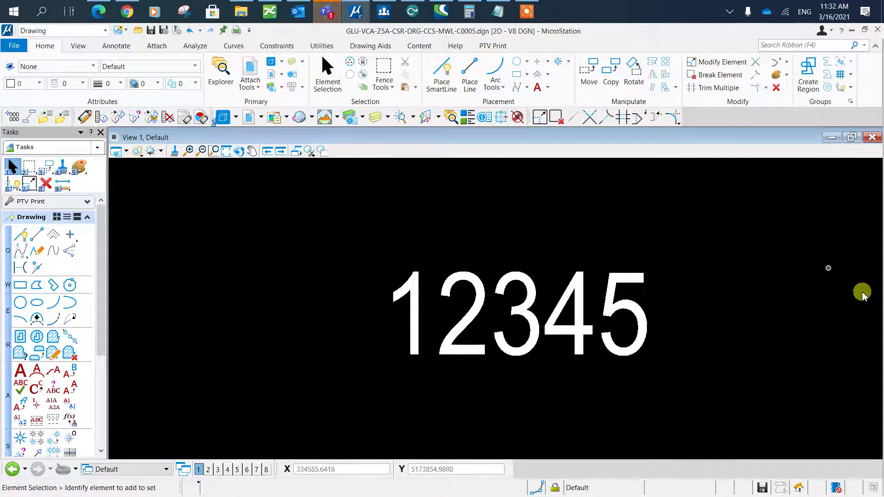
- Pan the view to make room beside the 12345 text
click(569, 318)
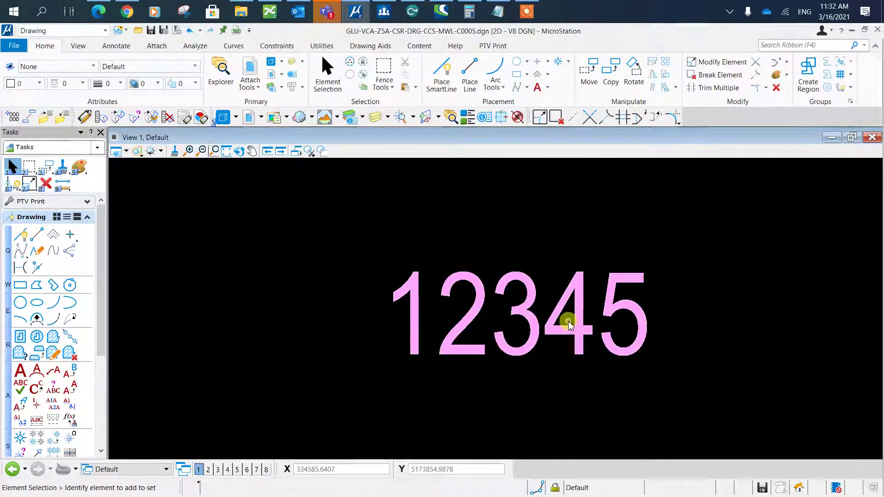
double_click(568, 322)
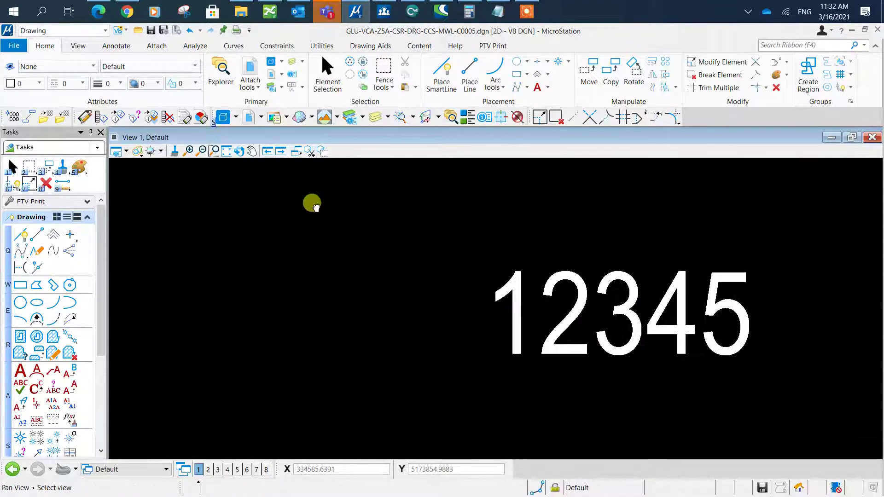
click(327, 73)
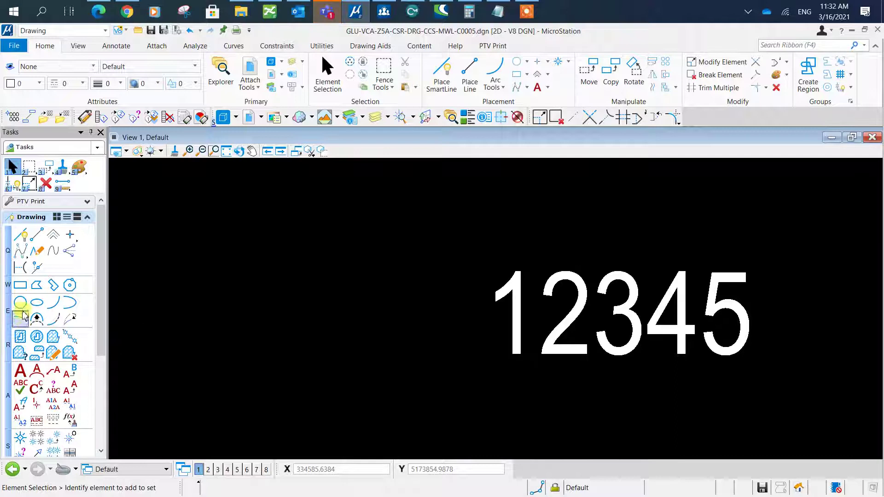
- Draw a circle by center to the left of the 12345 text
click(19, 302)
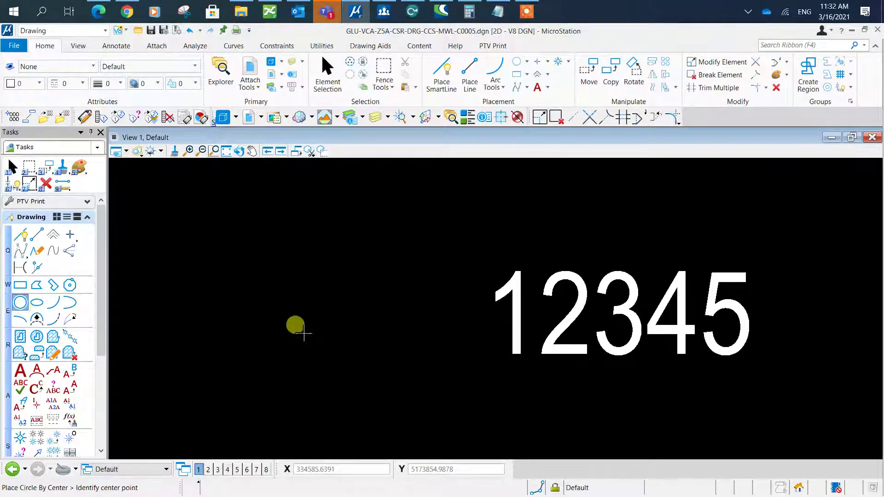
click(295, 327)
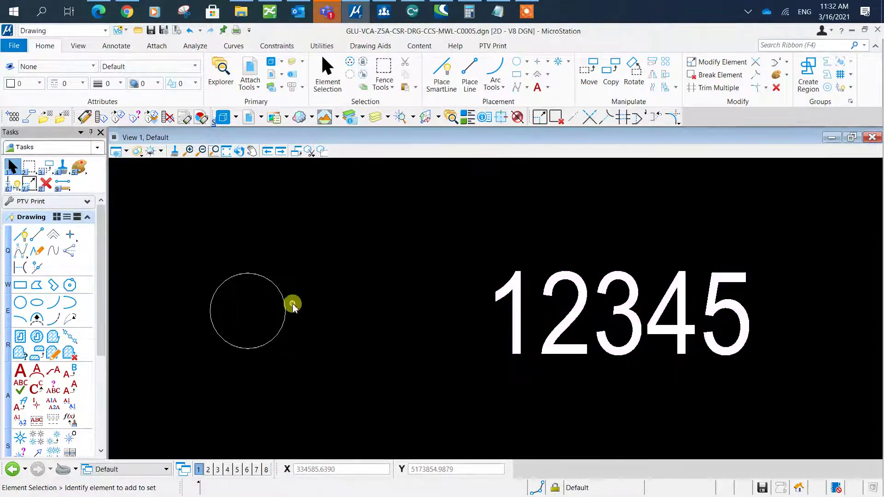
click(293, 304)
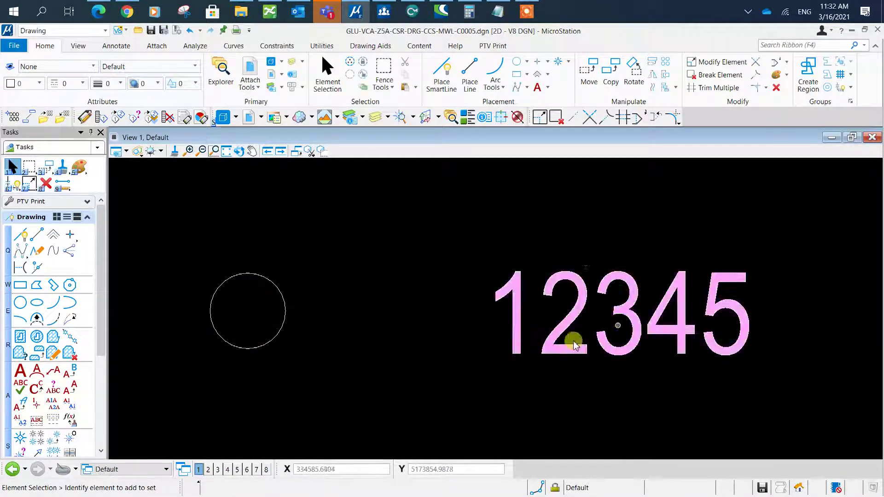
click(284, 324)
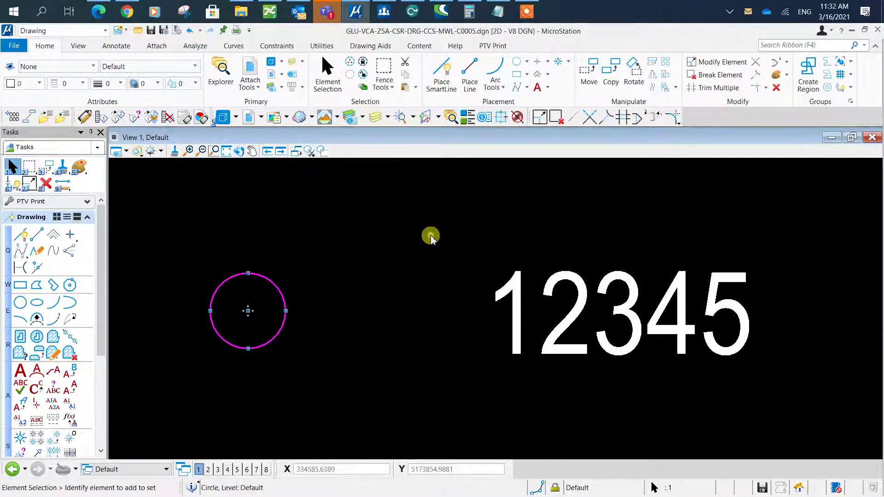
click(533, 231)
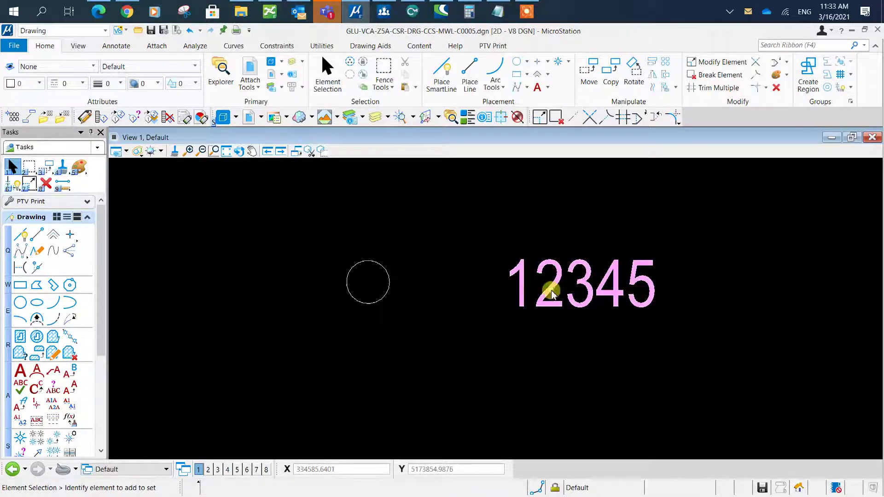
- Edit the 12345 text and insert an Element Properties field for the circle
double_click(552, 286)
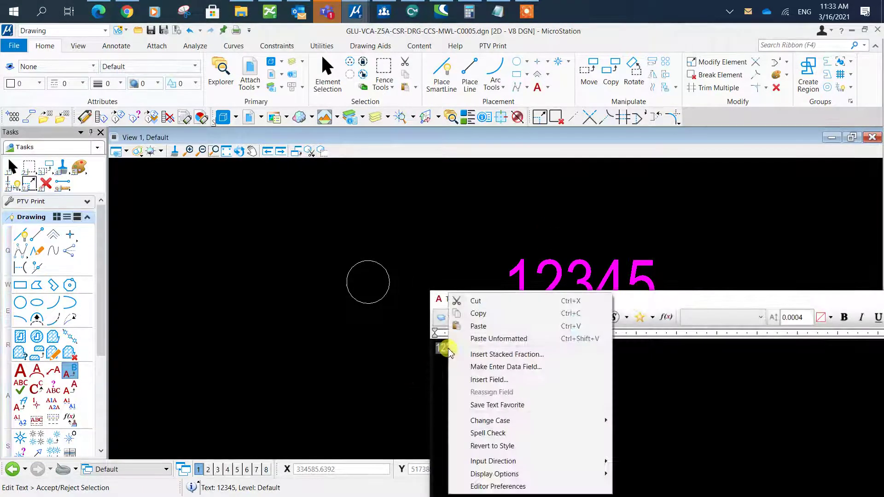
click(489, 379)
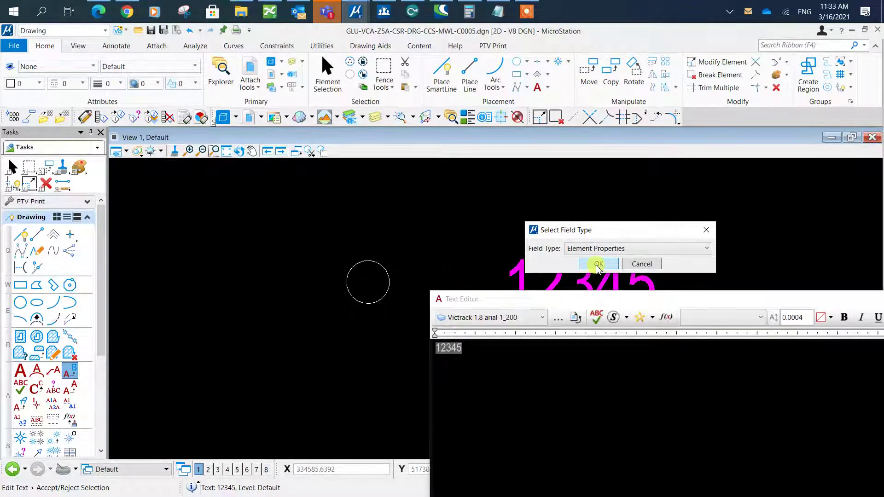
click(597, 265)
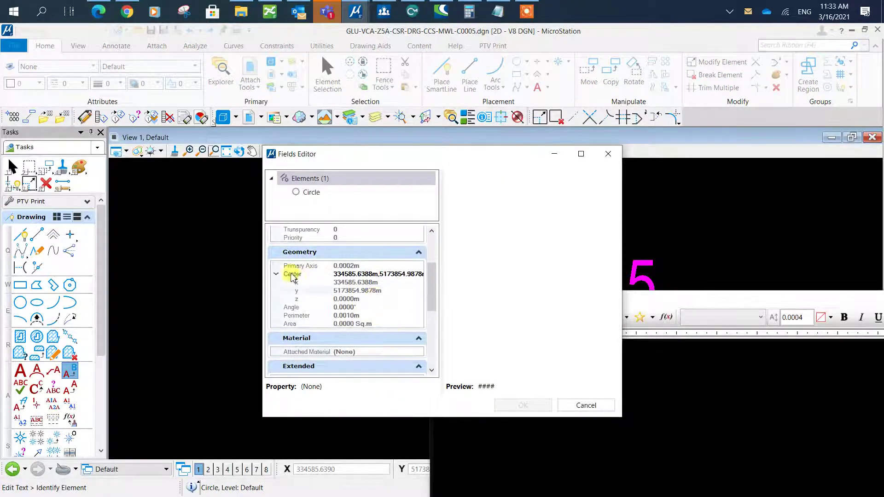
- Set the field to the circle's Geometry > Center with XY coordinates and confirm
click(292, 275)
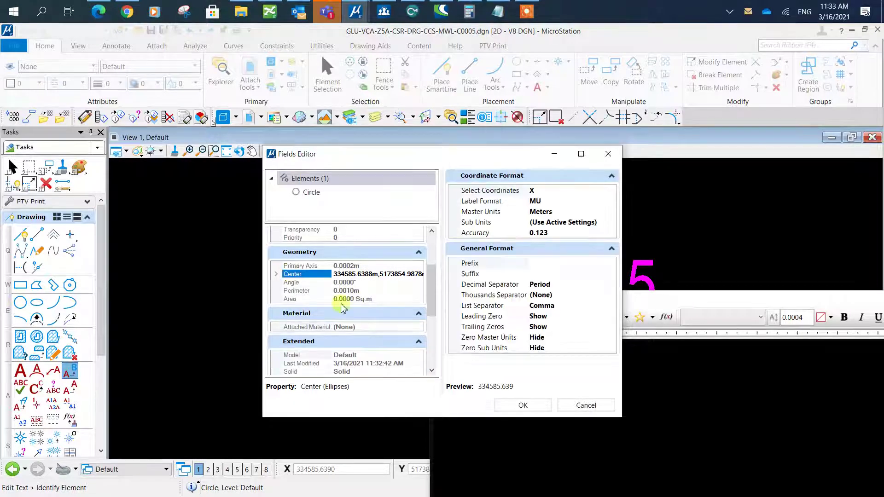
click(276, 274)
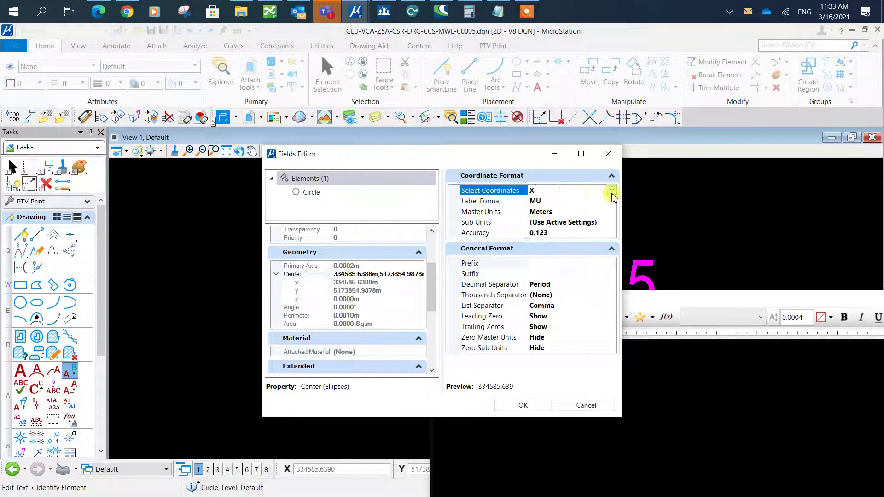
click(611, 190)
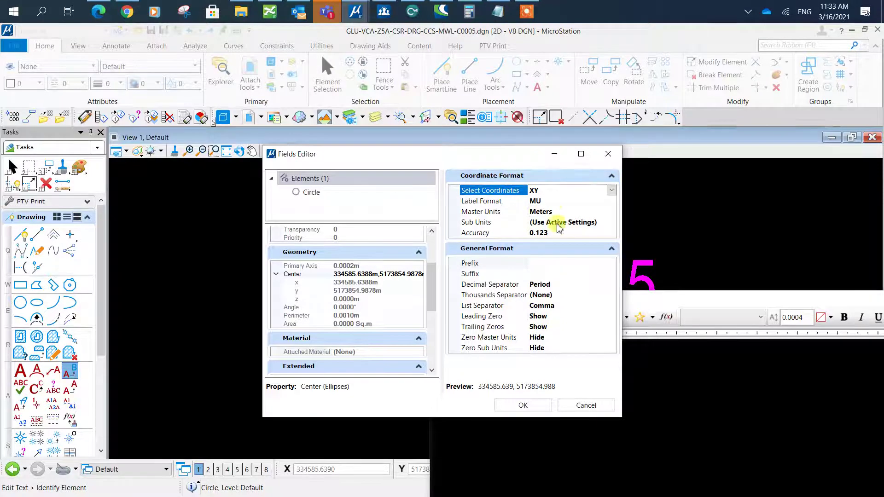
click(612, 200)
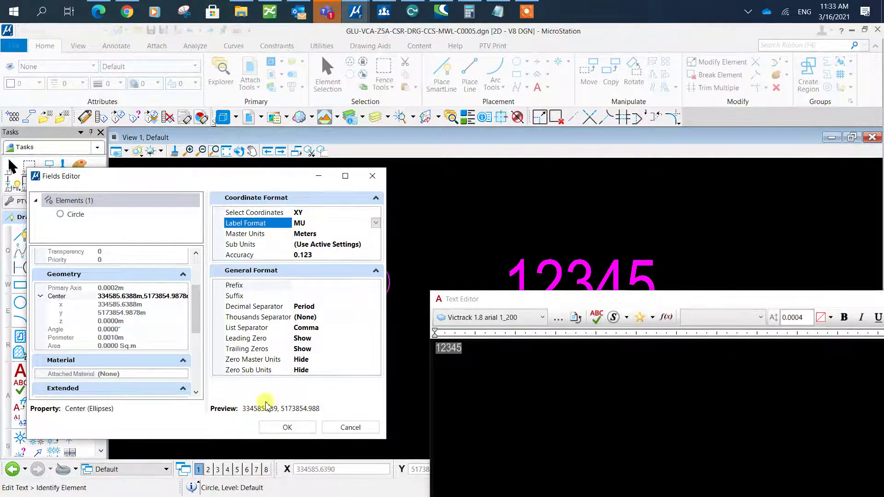
click(286, 426)
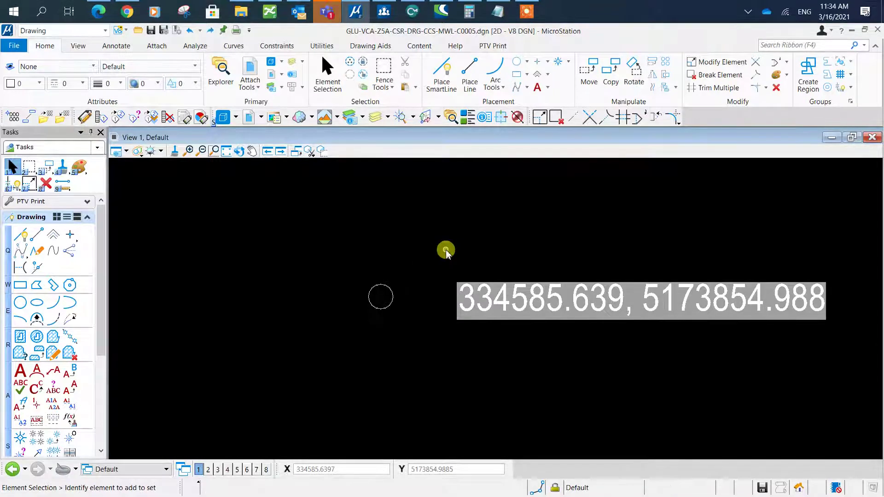
- Start a Move on the circle to see the field 334585.639, 5173854.988 update
click(380, 298)
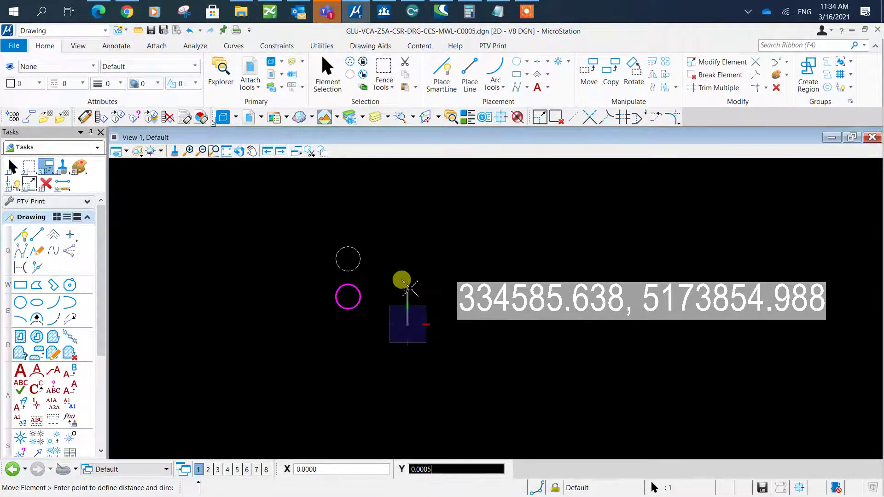
right_click(348, 259)
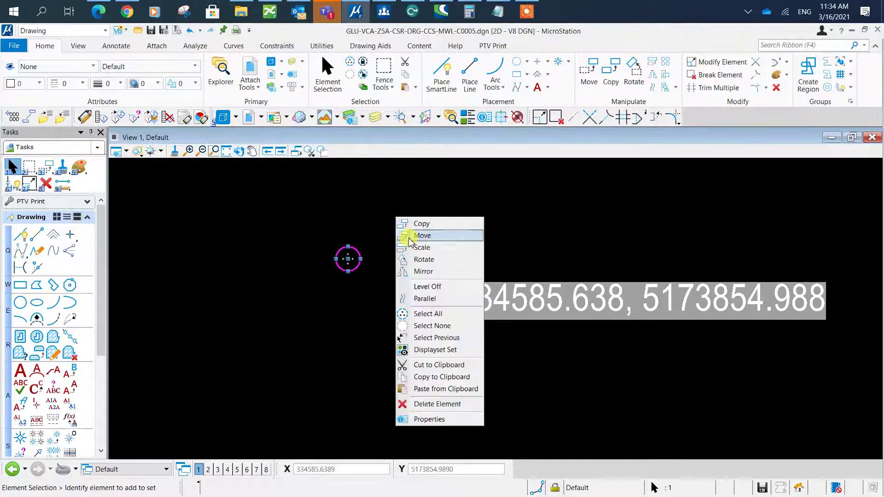
click(415, 222)
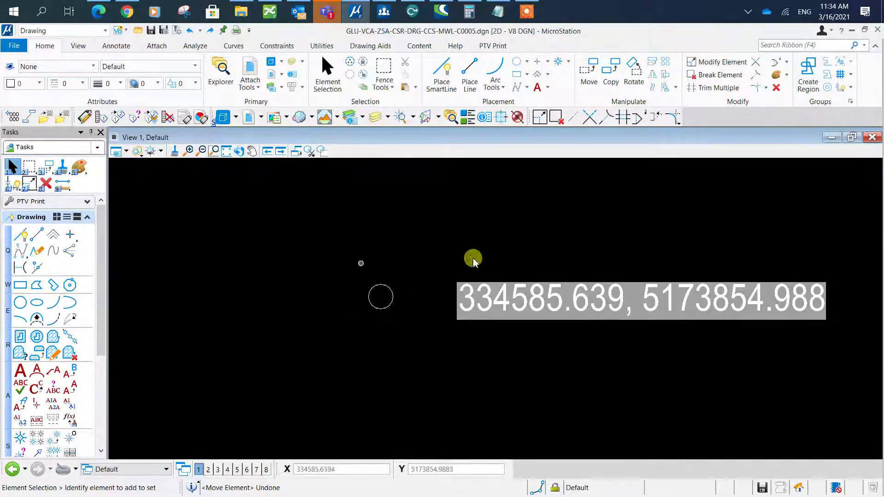
- Check the field reads 334585.639, 5173854.989, then move the circle again
double_click(473, 259)
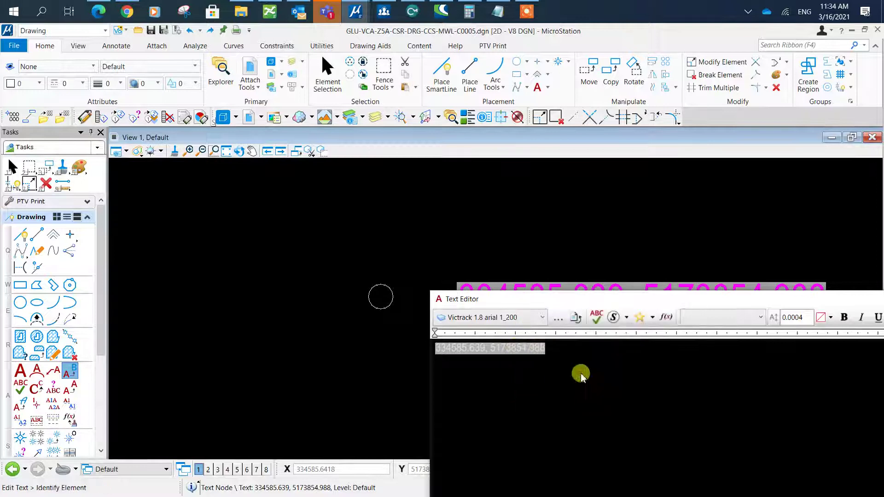
click(383, 298)
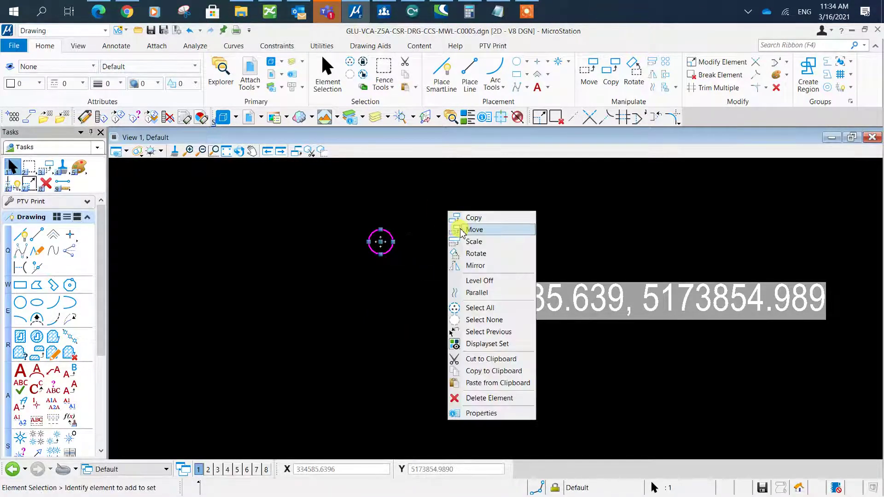
click(476, 229)
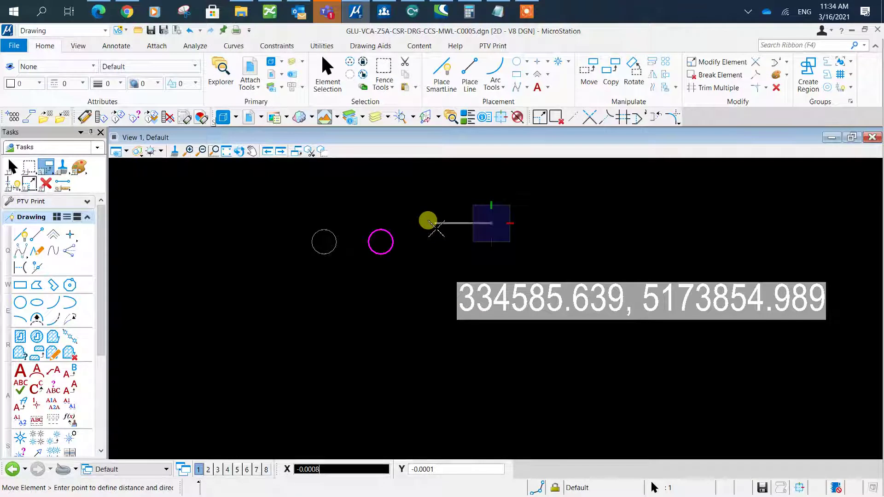